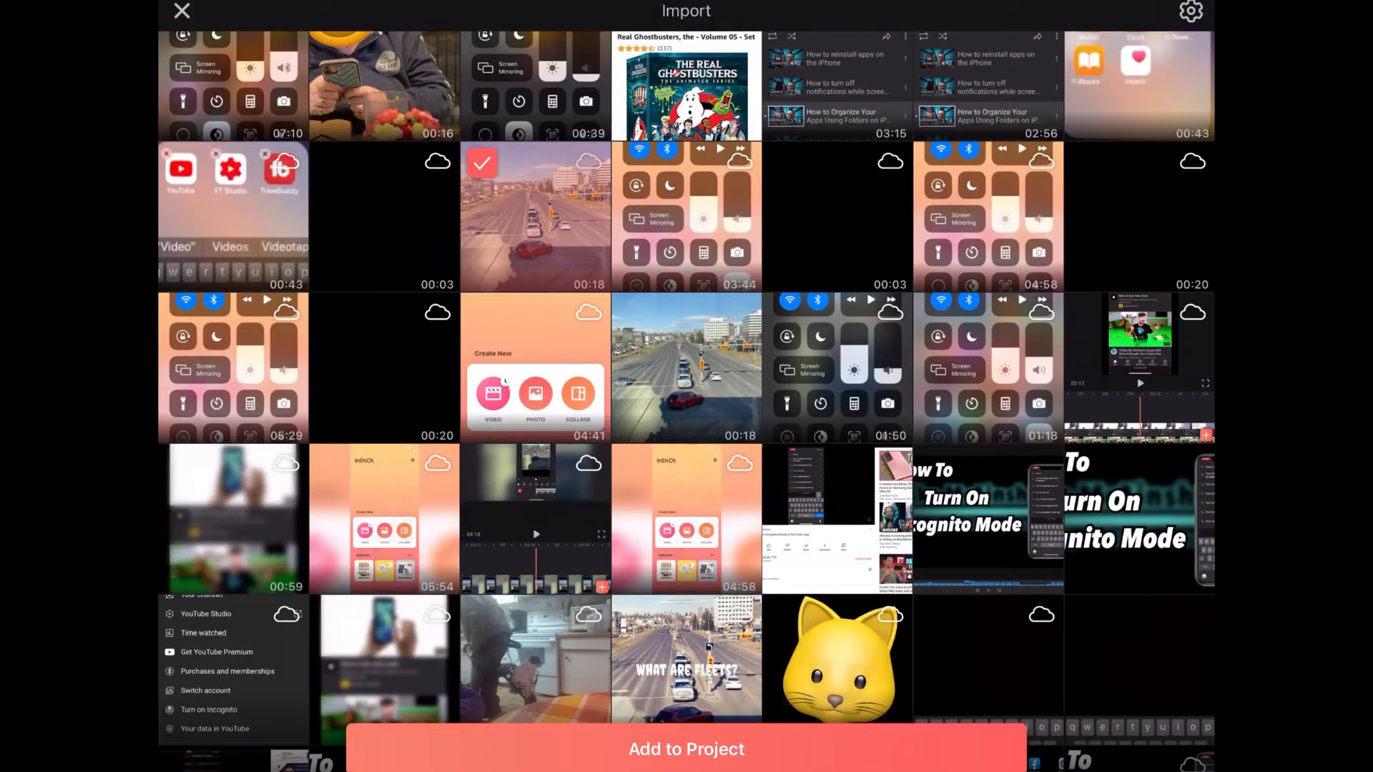
# Step: Add the 18-second overhead road clip as the project's only clip
pyautogui.click(686, 748)
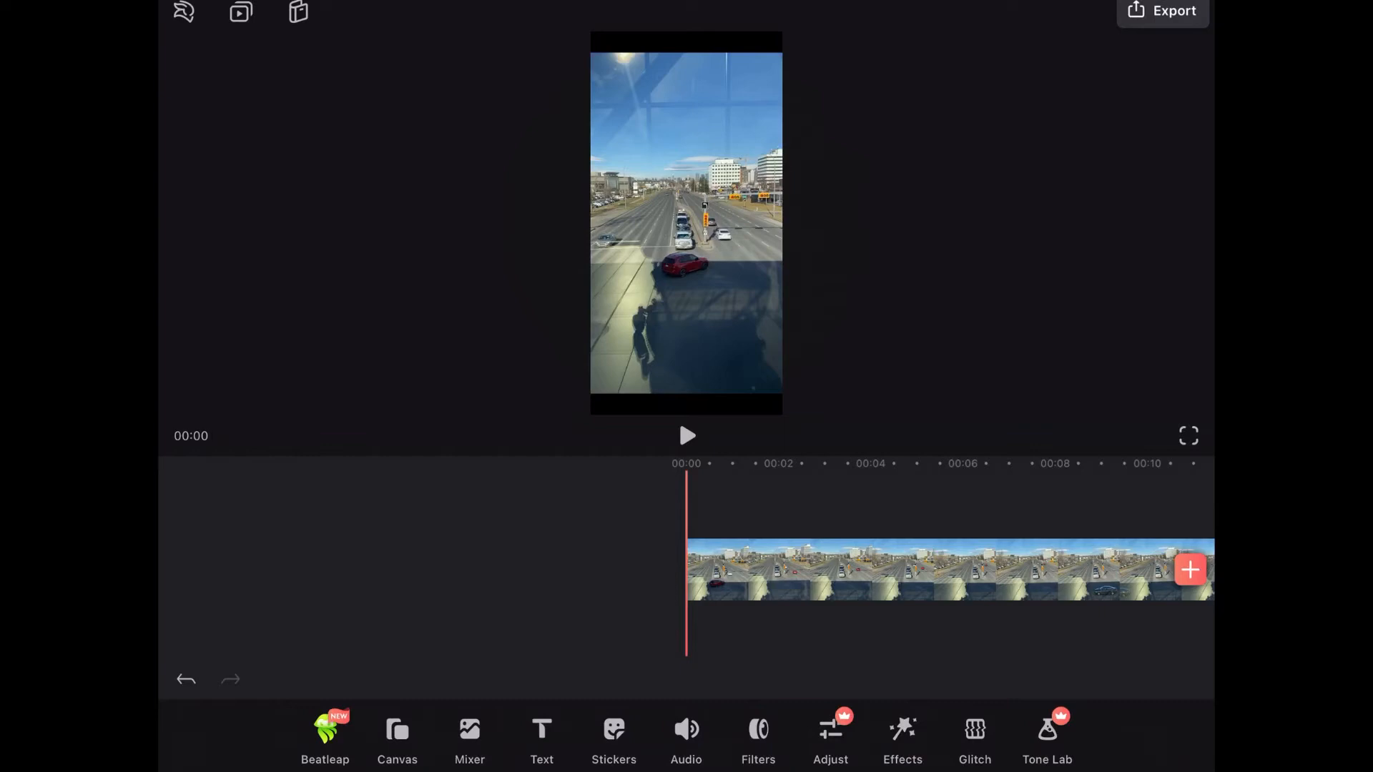
pyautogui.click(946, 569)
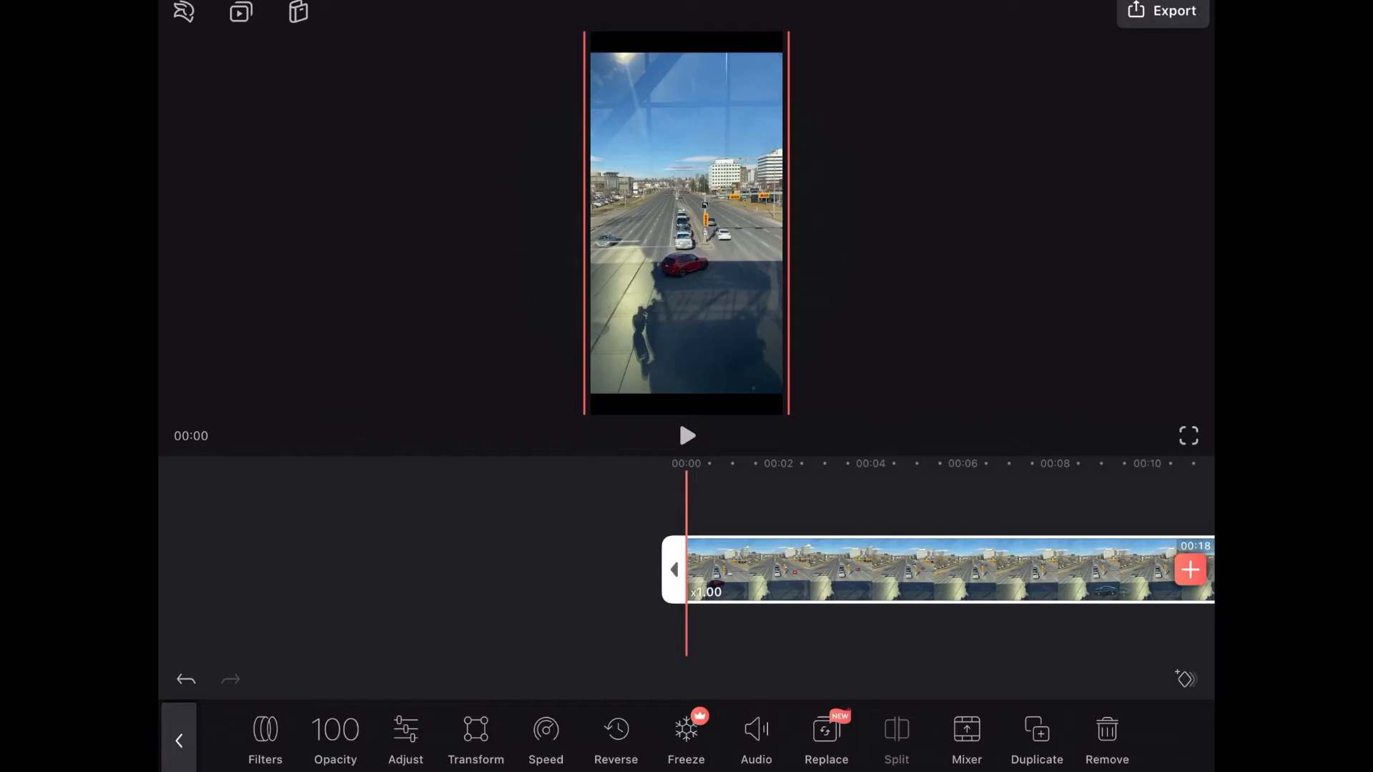
pyautogui.click(474, 735)
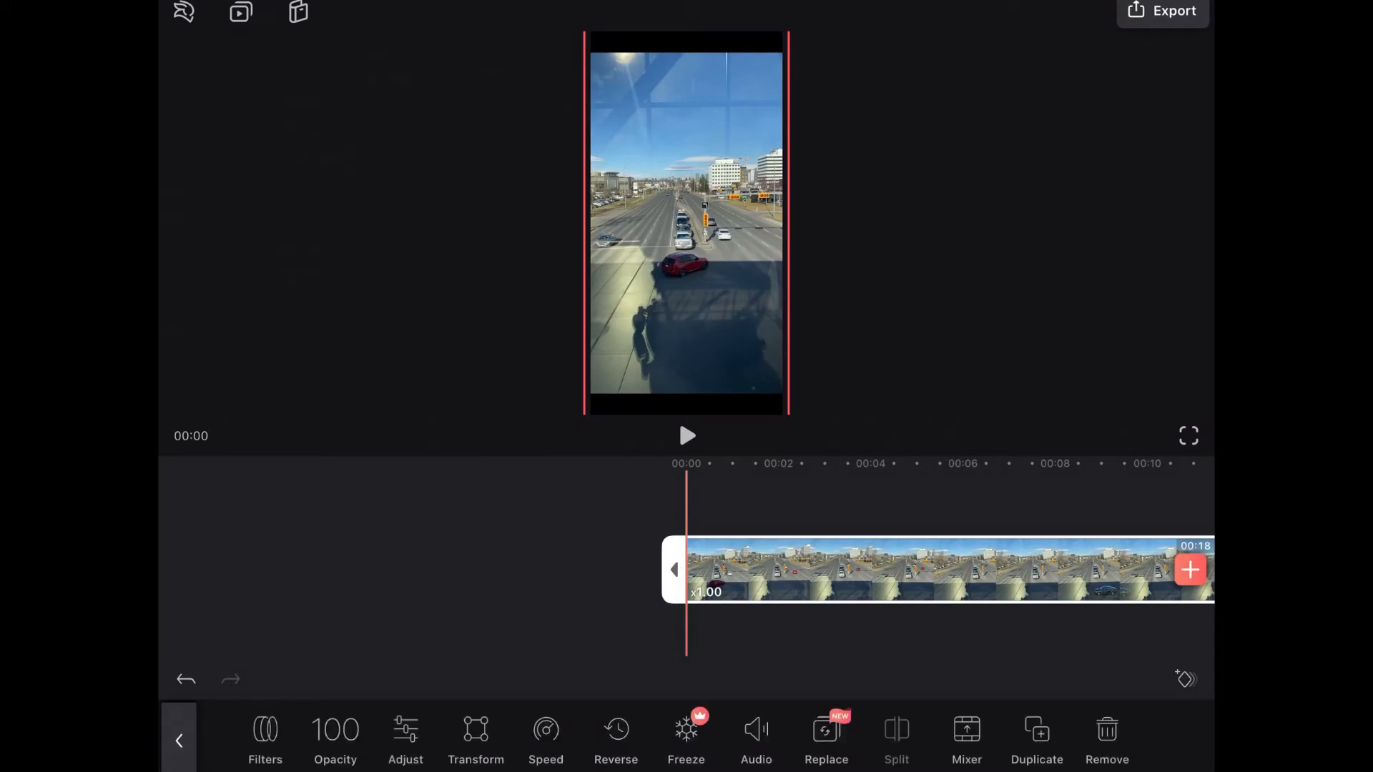
pyautogui.click(179, 739)
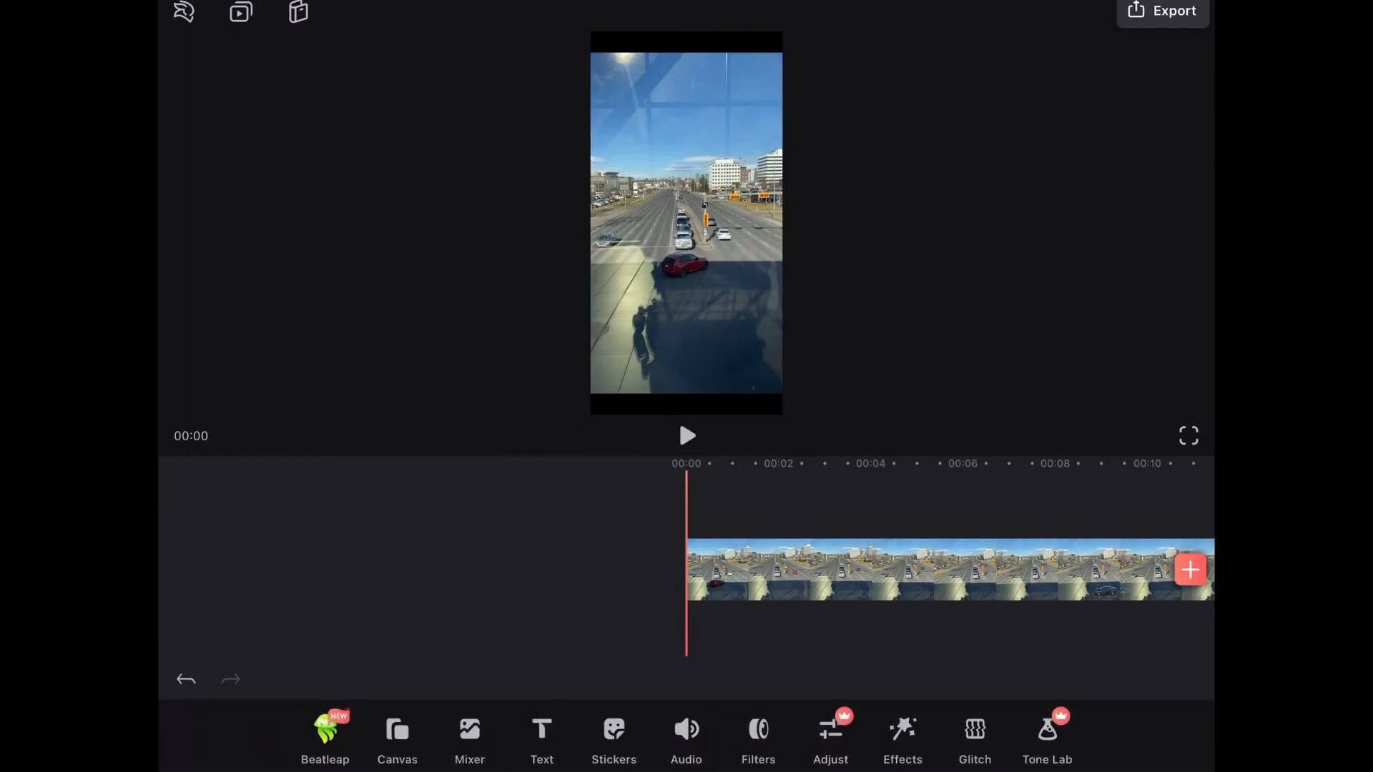
# Step: Set the project canvas format to widescreen 16:9
pyautogui.click(396, 735)
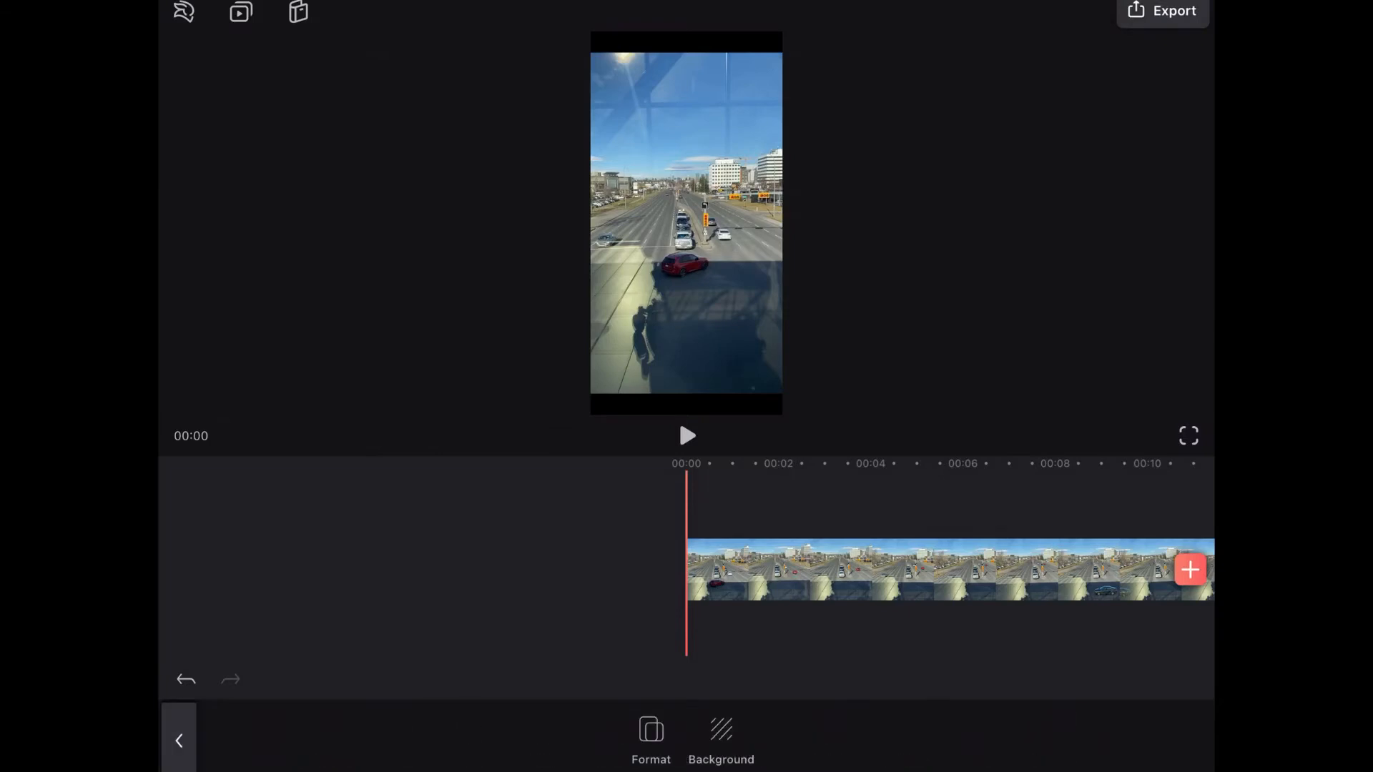
pyautogui.click(651, 739)
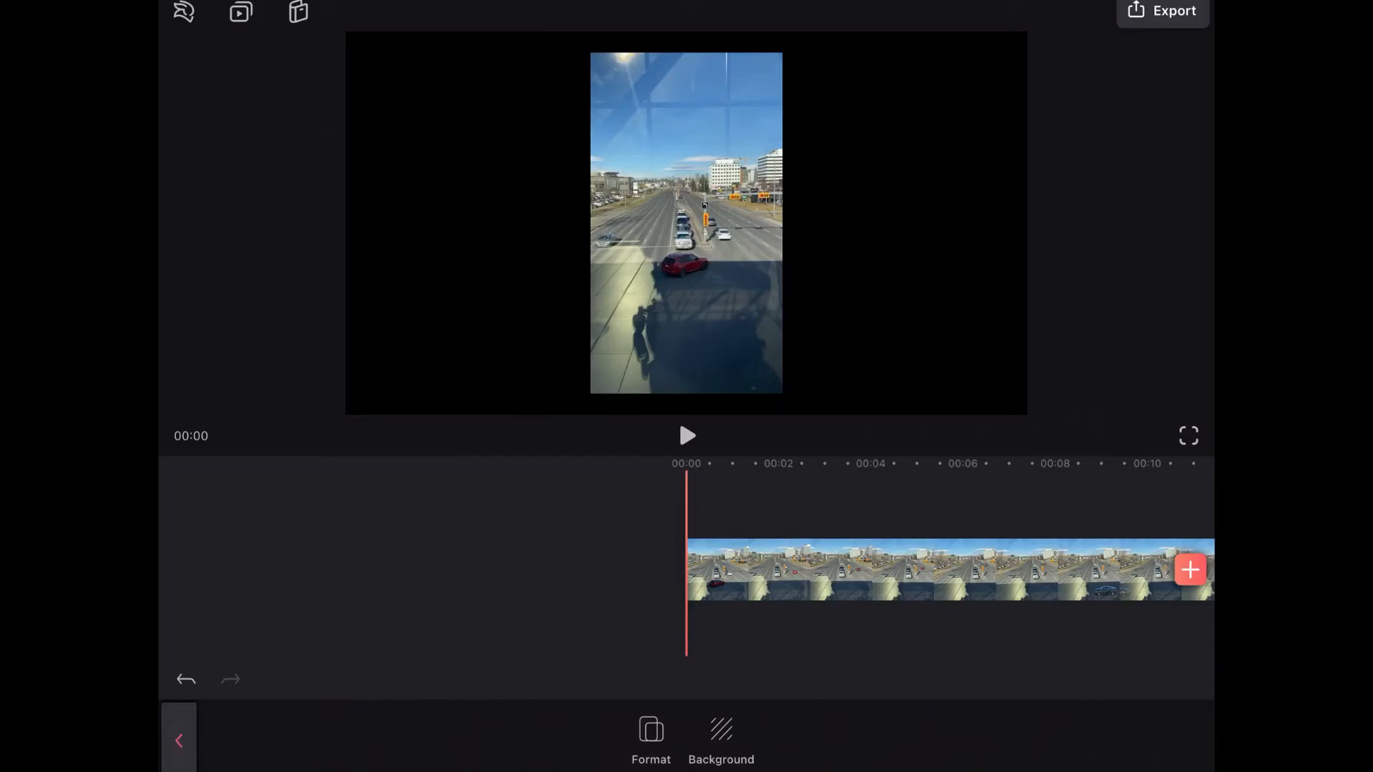
pyautogui.click(945, 570)
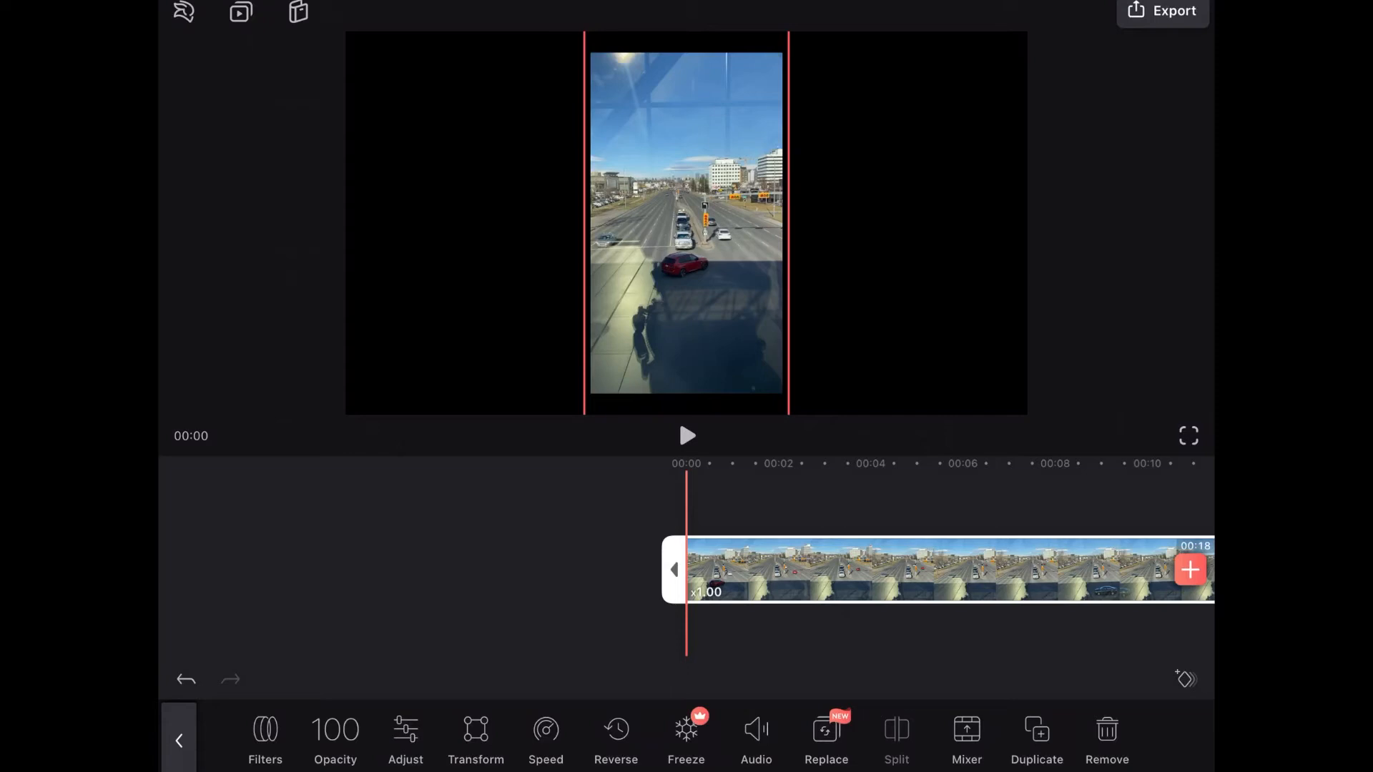
# Step: Set the road clip's transform to Fill so it covers the 16:9 frame, and preview it
pyautogui.click(474, 738)
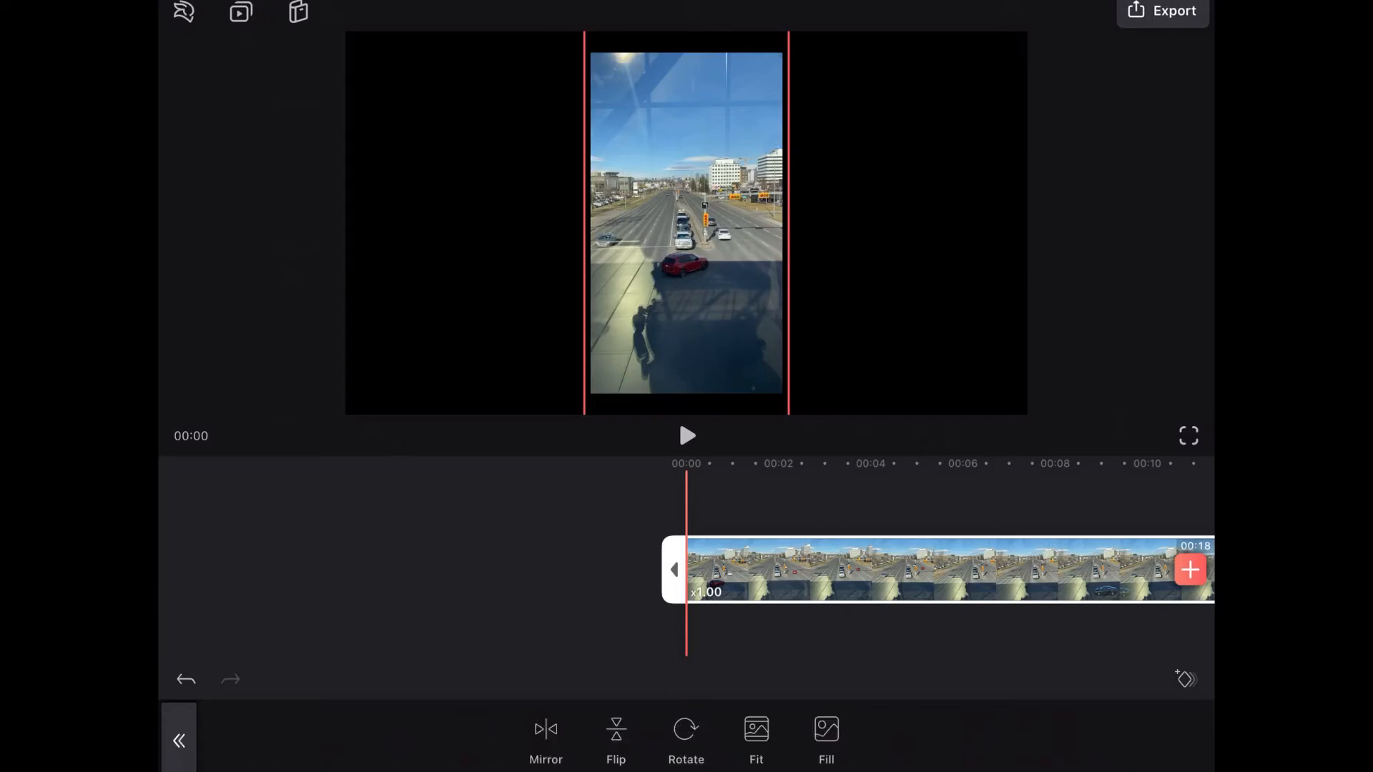
pyautogui.click(825, 735)
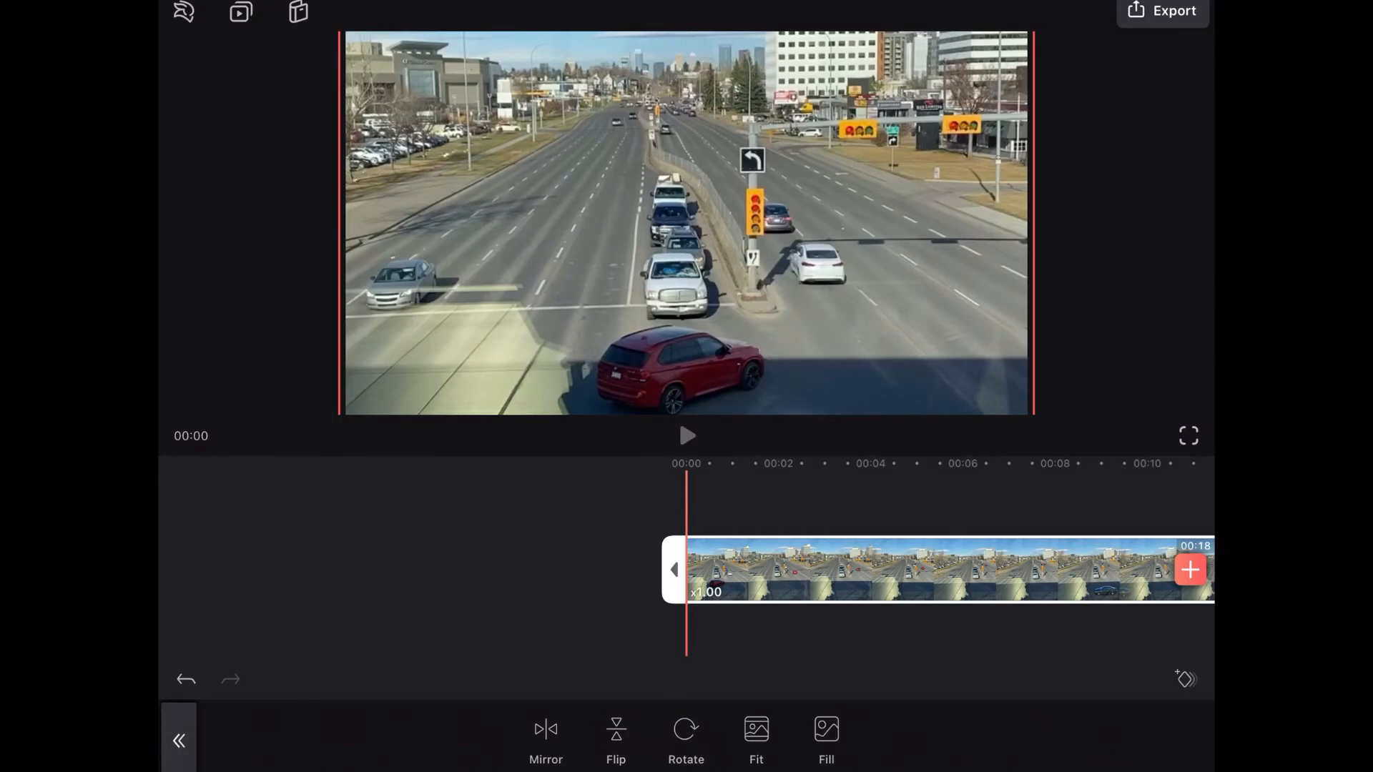
pyautogui.click(687, 436)
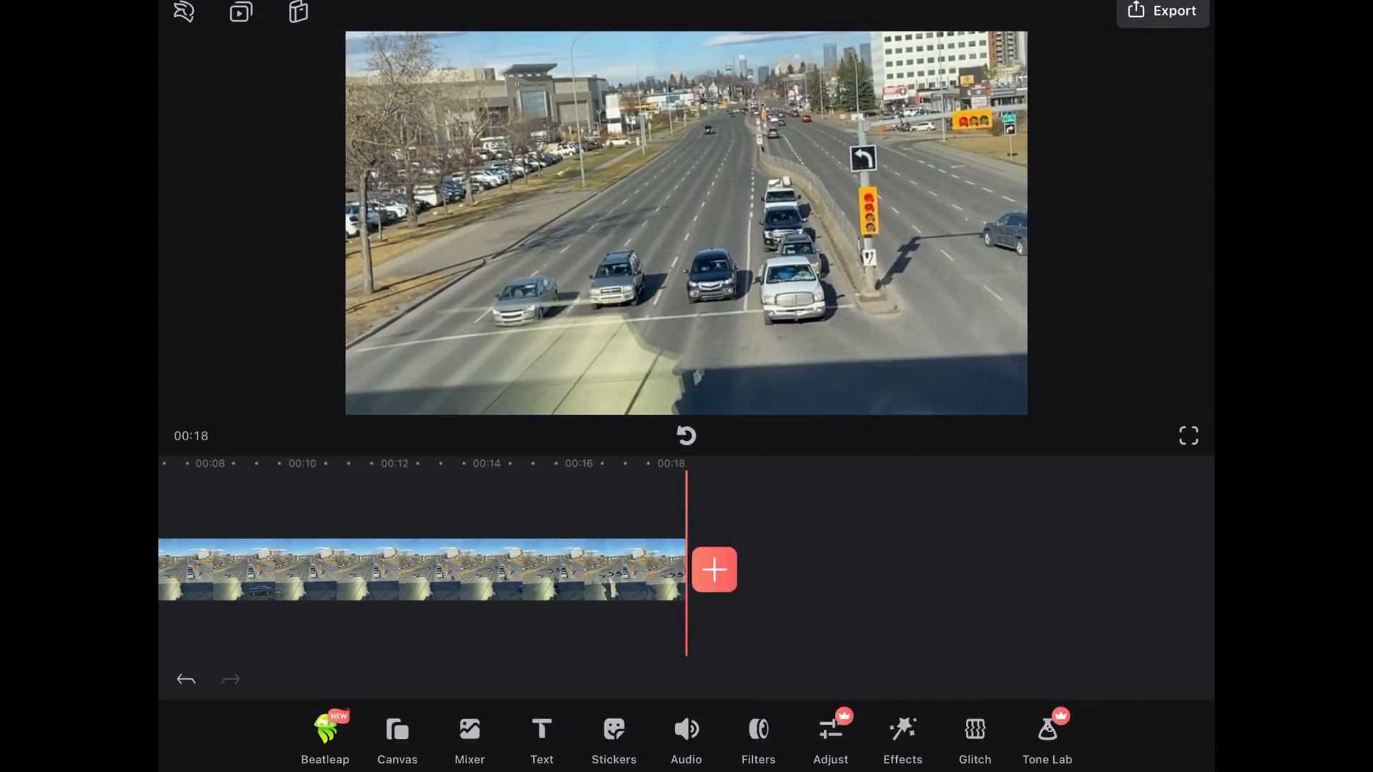
# Step: Duplicate the road clip and reverse the copy, playing back the 36-second result
pyautogui.click(421, 569)
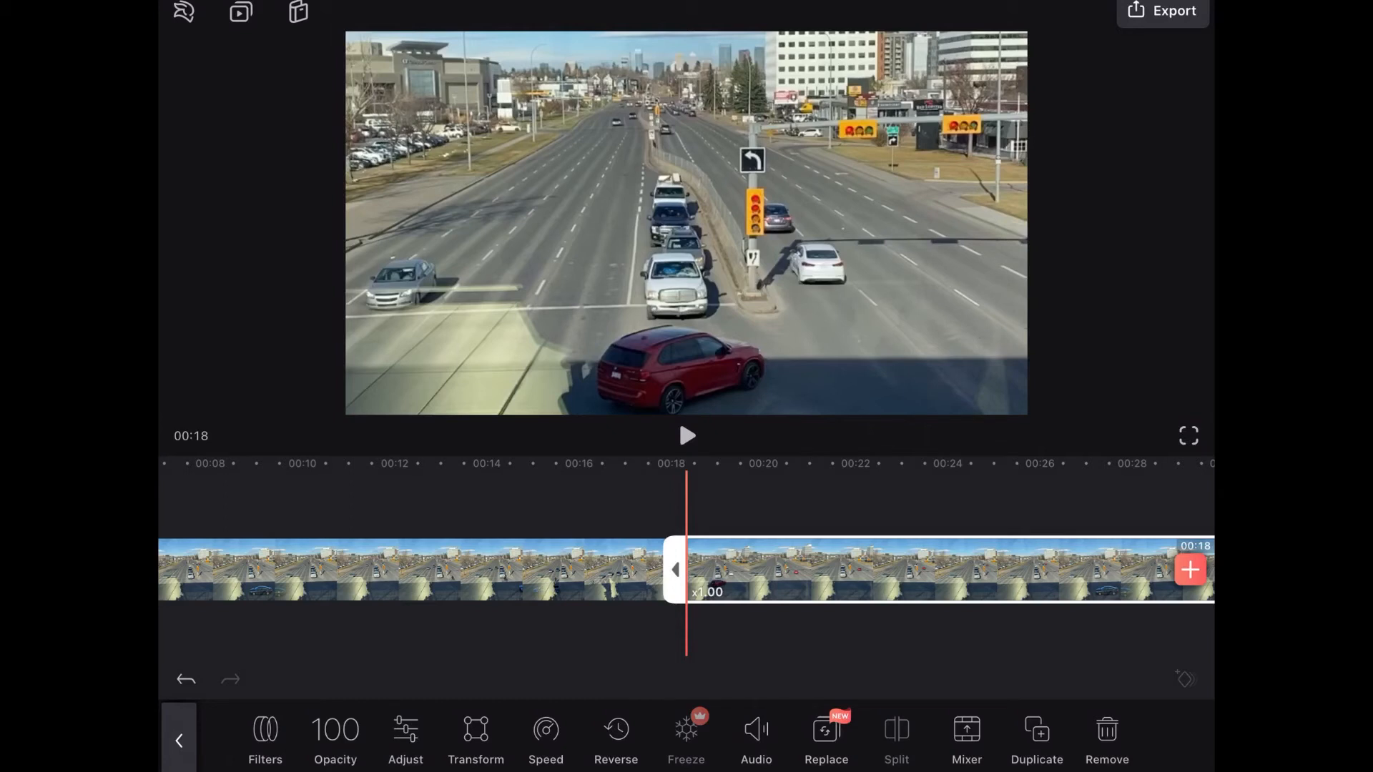
pyautogui.click(615, 735)
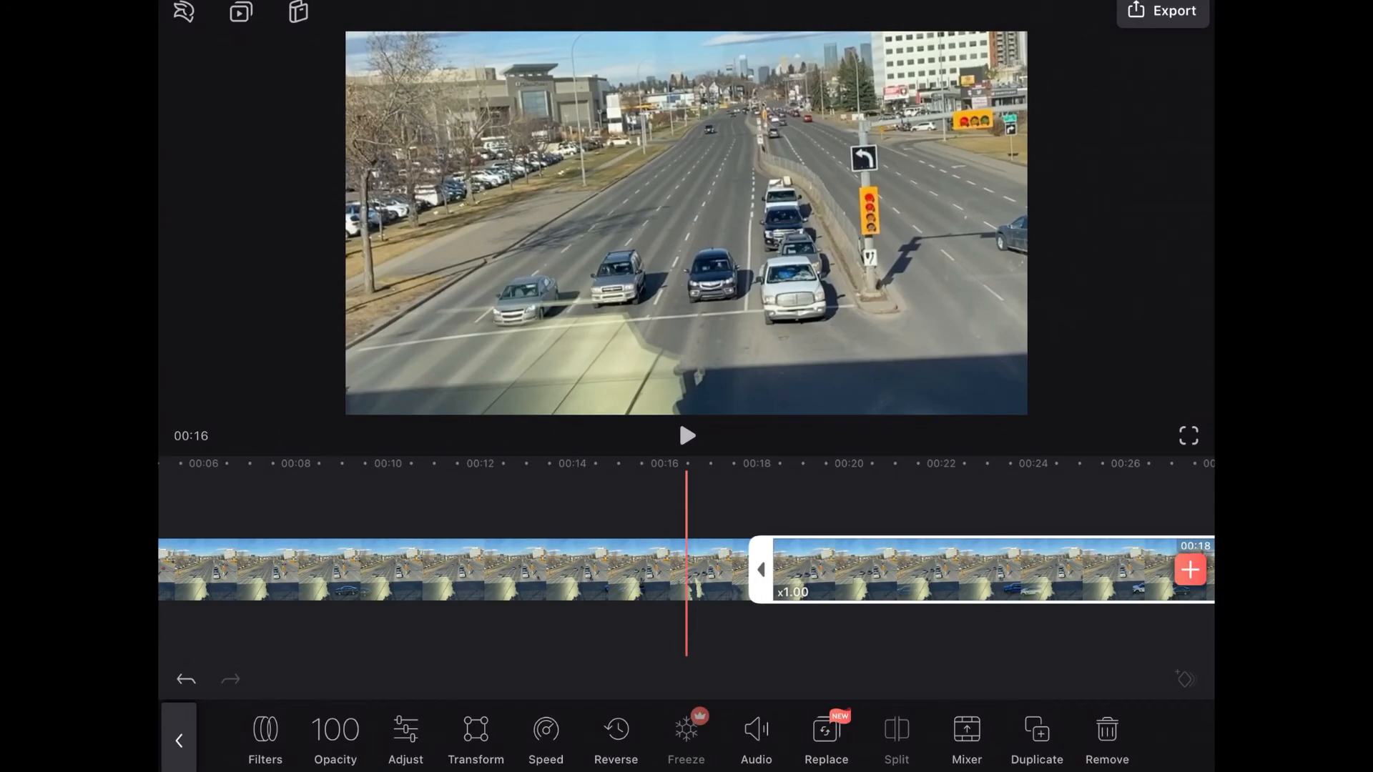
pyautogui.click(687, 436)
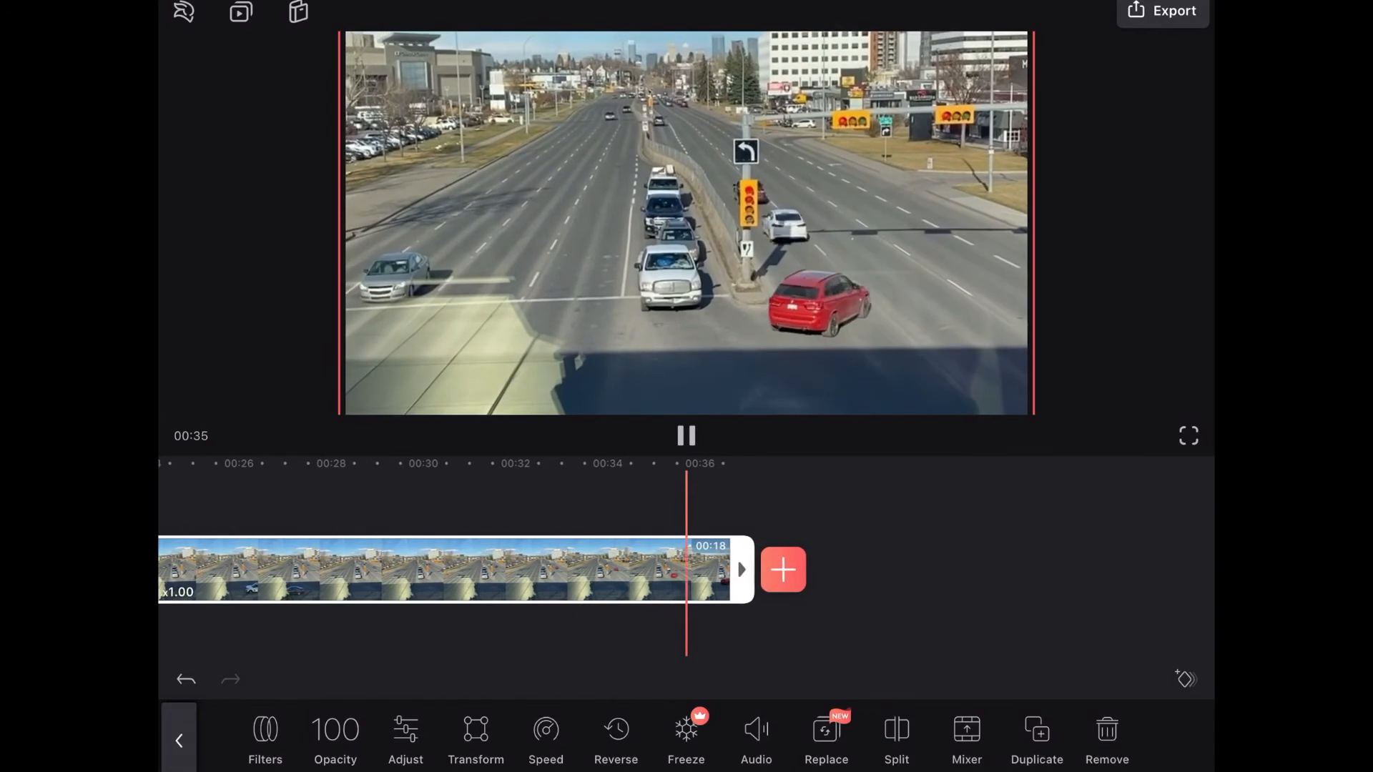
pyautogui.click(685, 435)
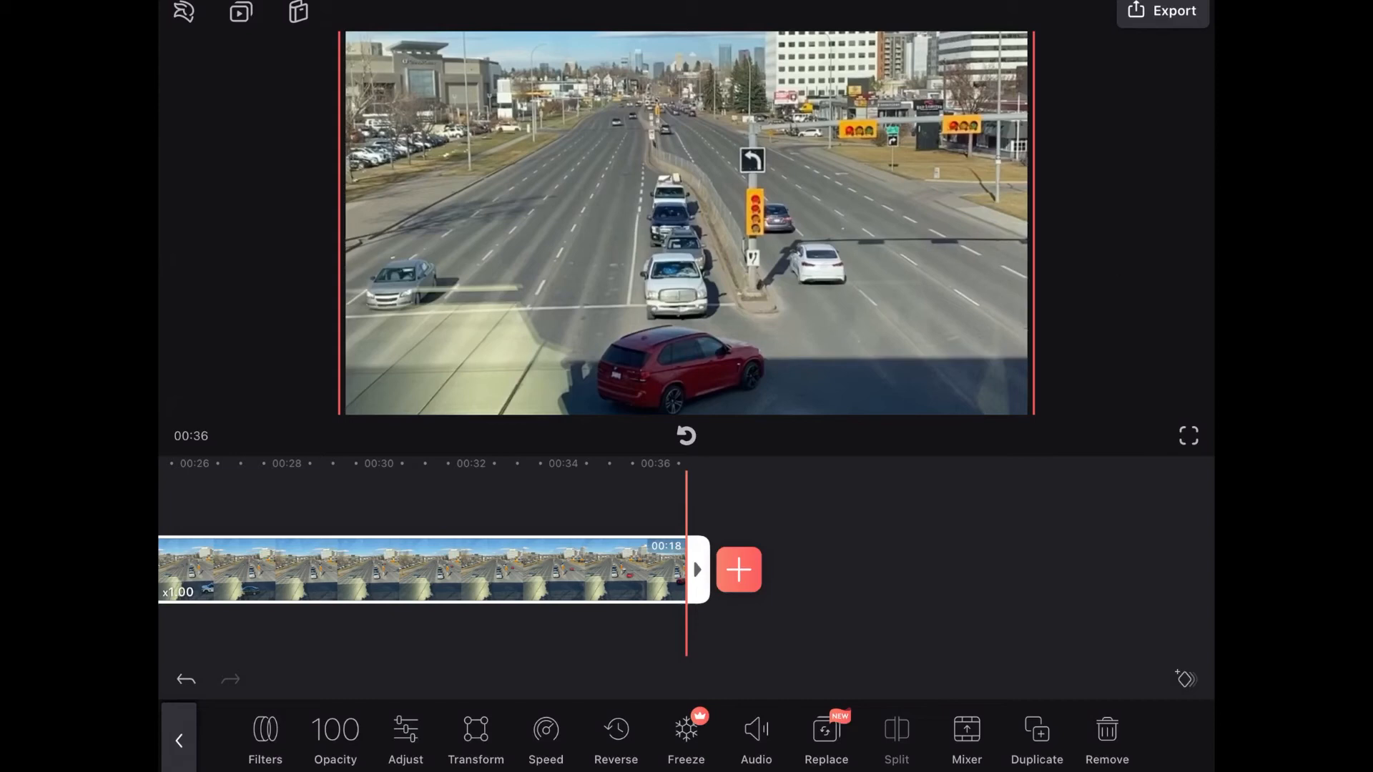
pyautogui.click(264, 738)
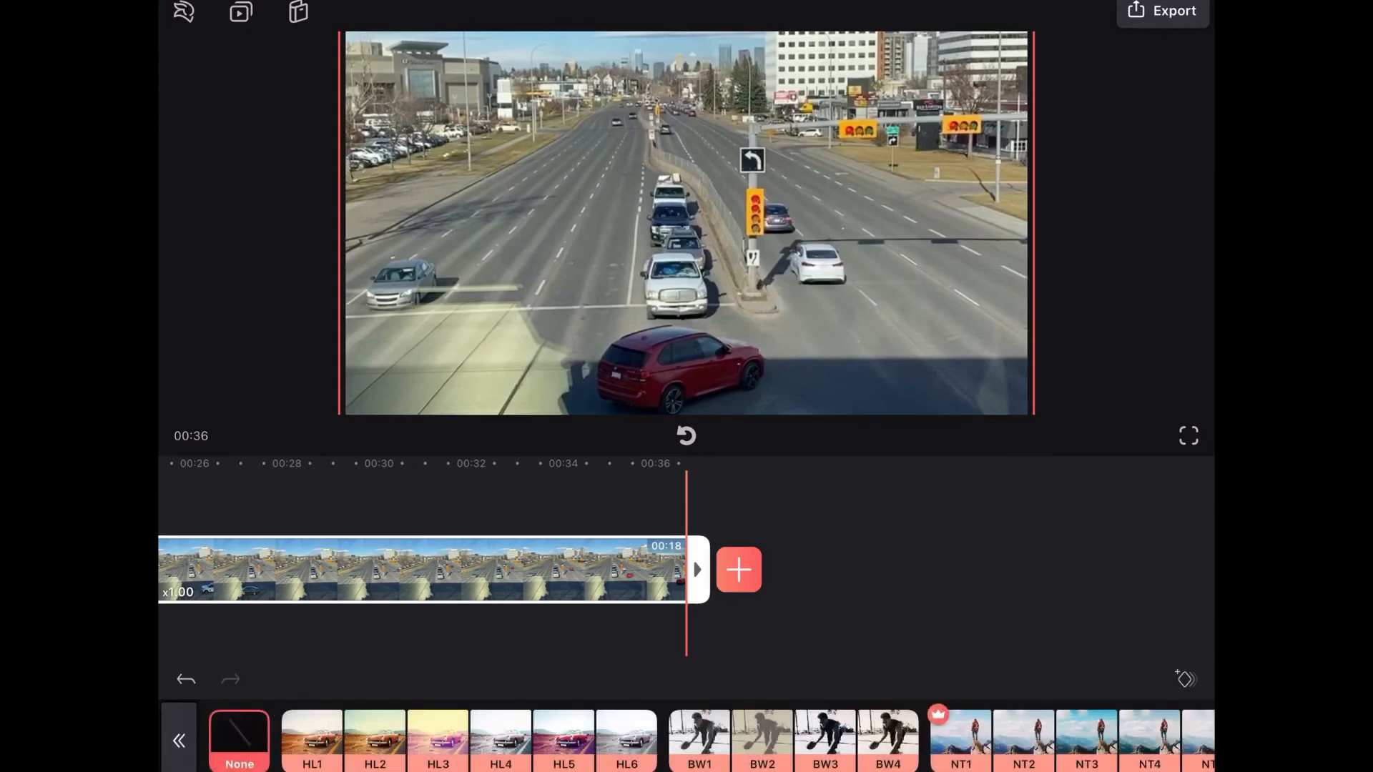
# Step: Apply the HL1 filter to the reversed clip at 100 intensity after trying 90
pyautogui.click(312, 739)
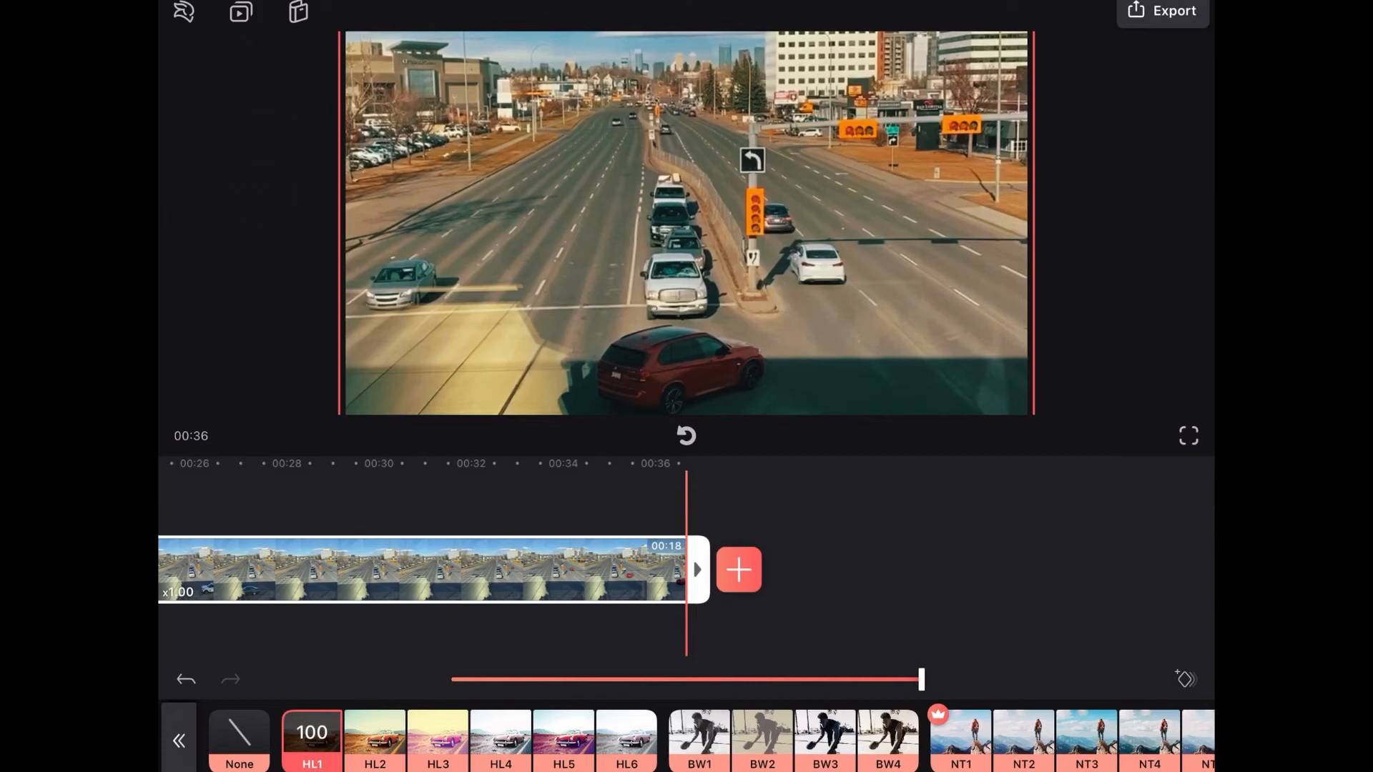
pyautogui.moveTo(920, 680); pyautogui.dragTo(876, 679)
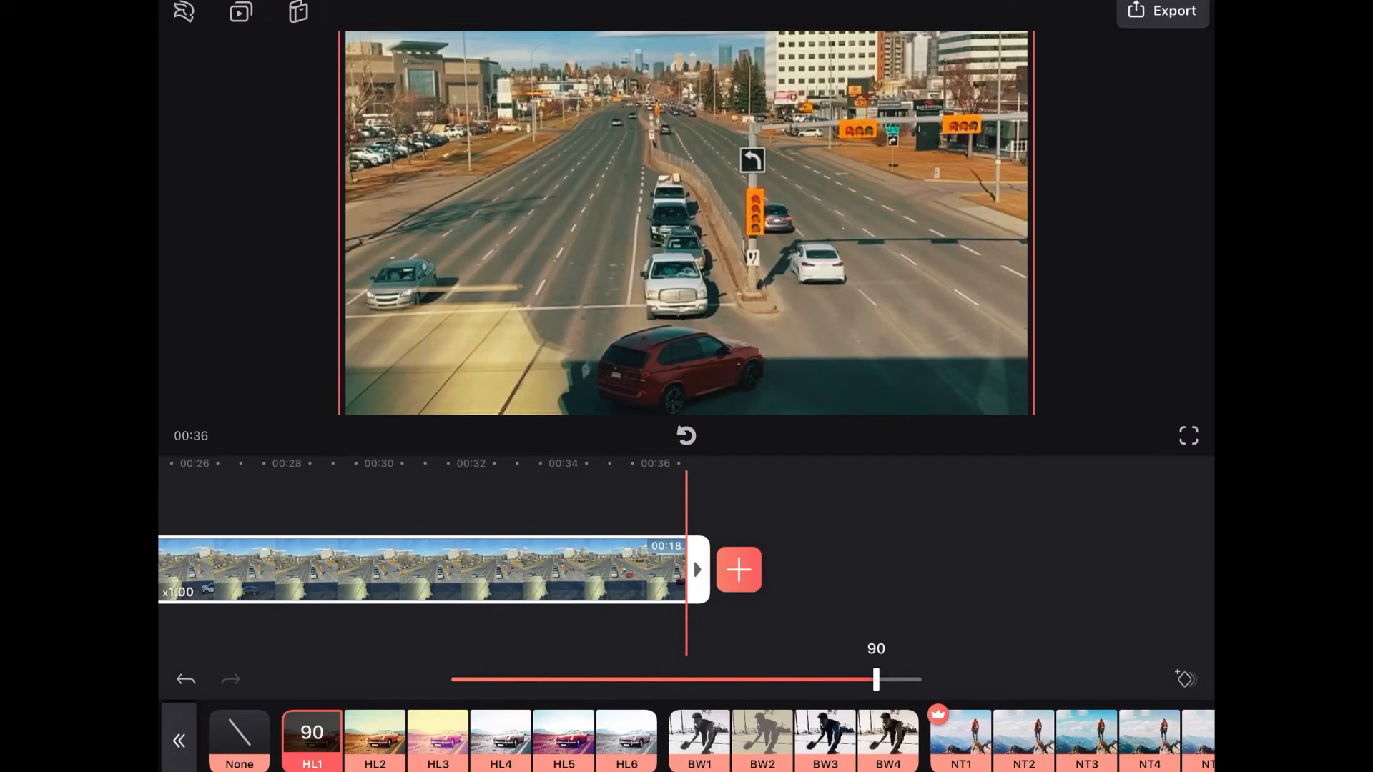
pyautogui.moveTo(875, 679); pyautogui.dragTo(923, 679)
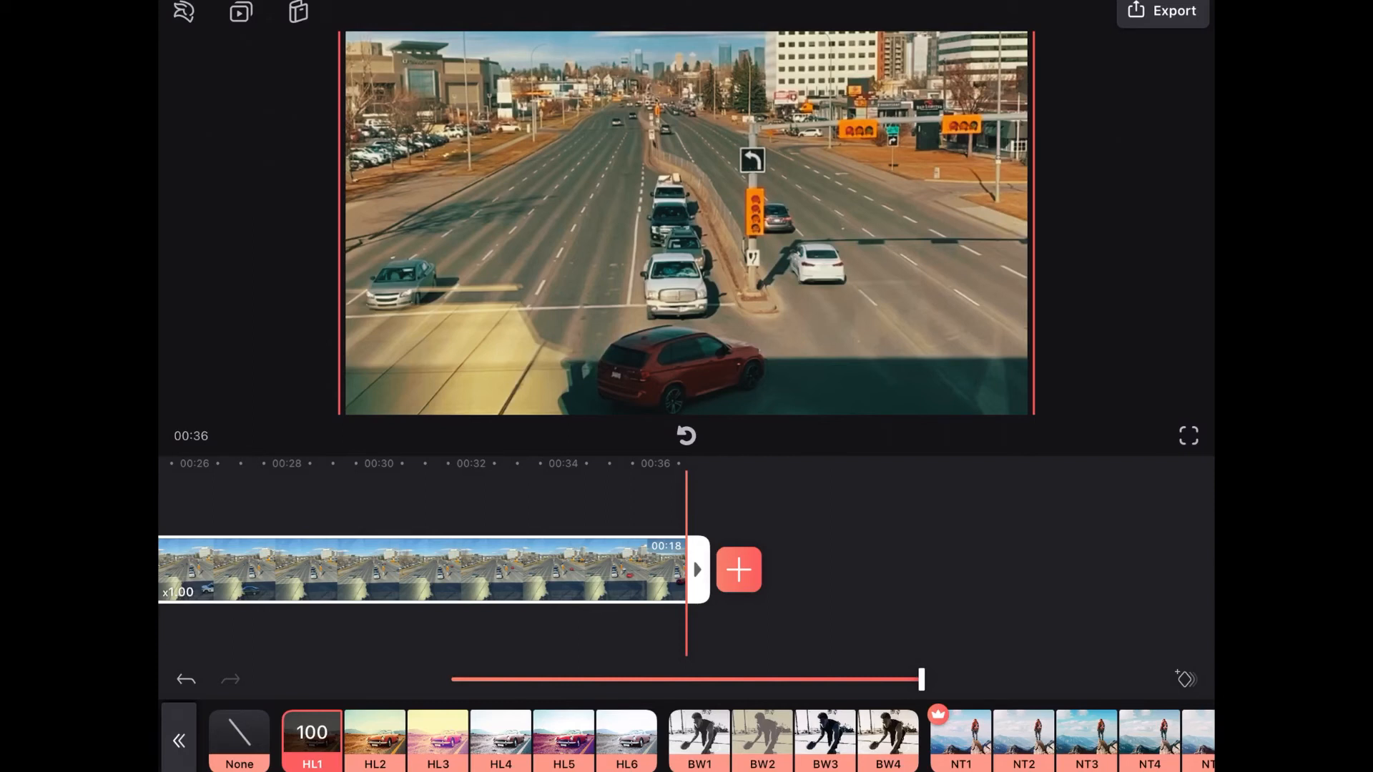
pyautogui.click(179, 739)
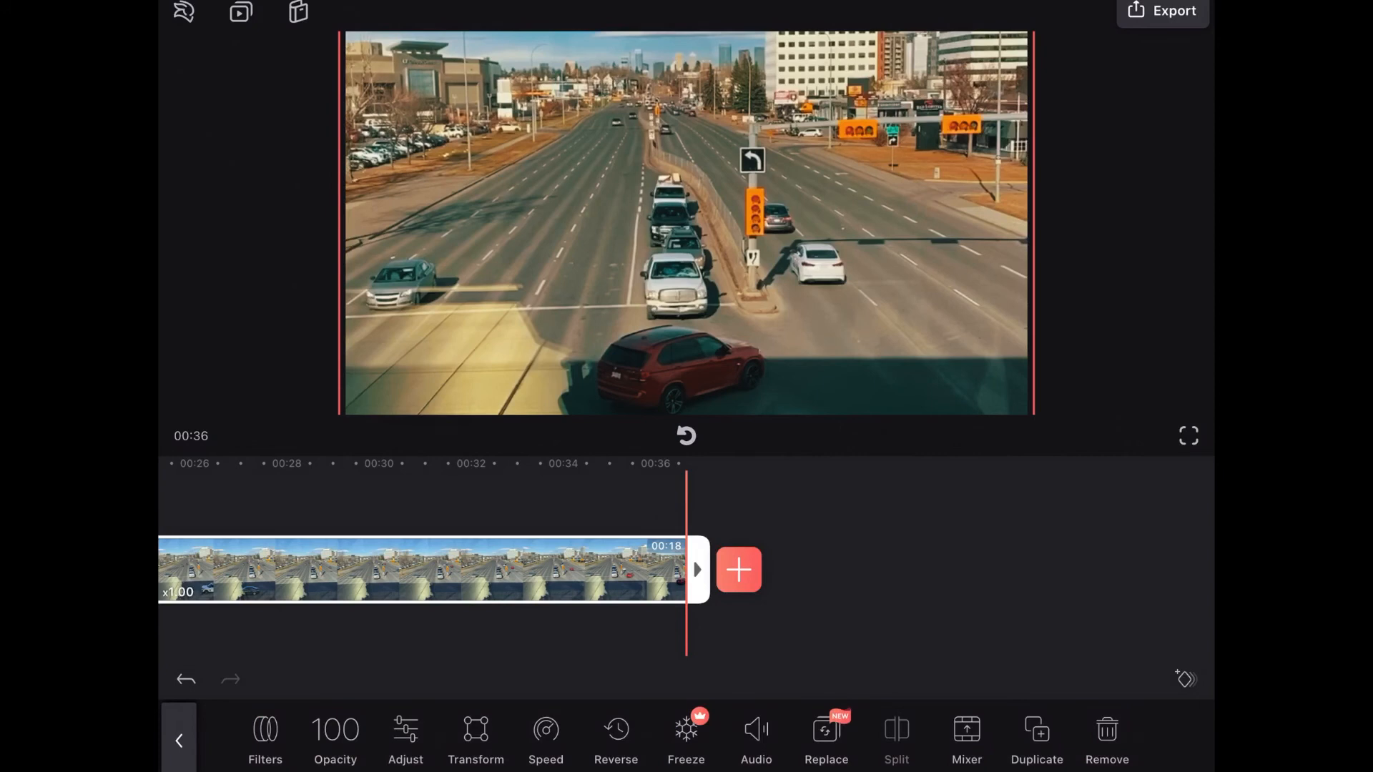
pyautogui.click(685, 435)
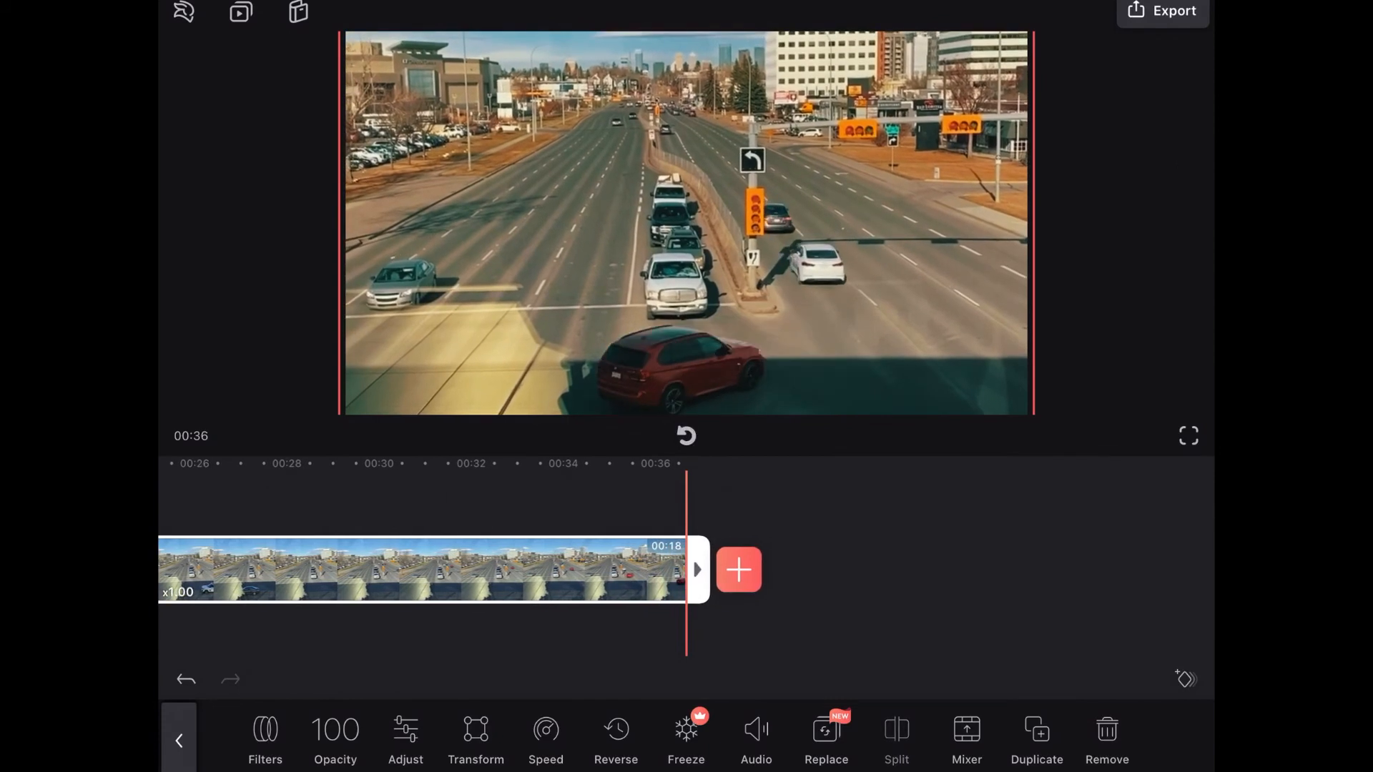
# Step: Export the project at 1080p Full HD, 30 fps, saving to the device
pyautogui.click(1161, 10)
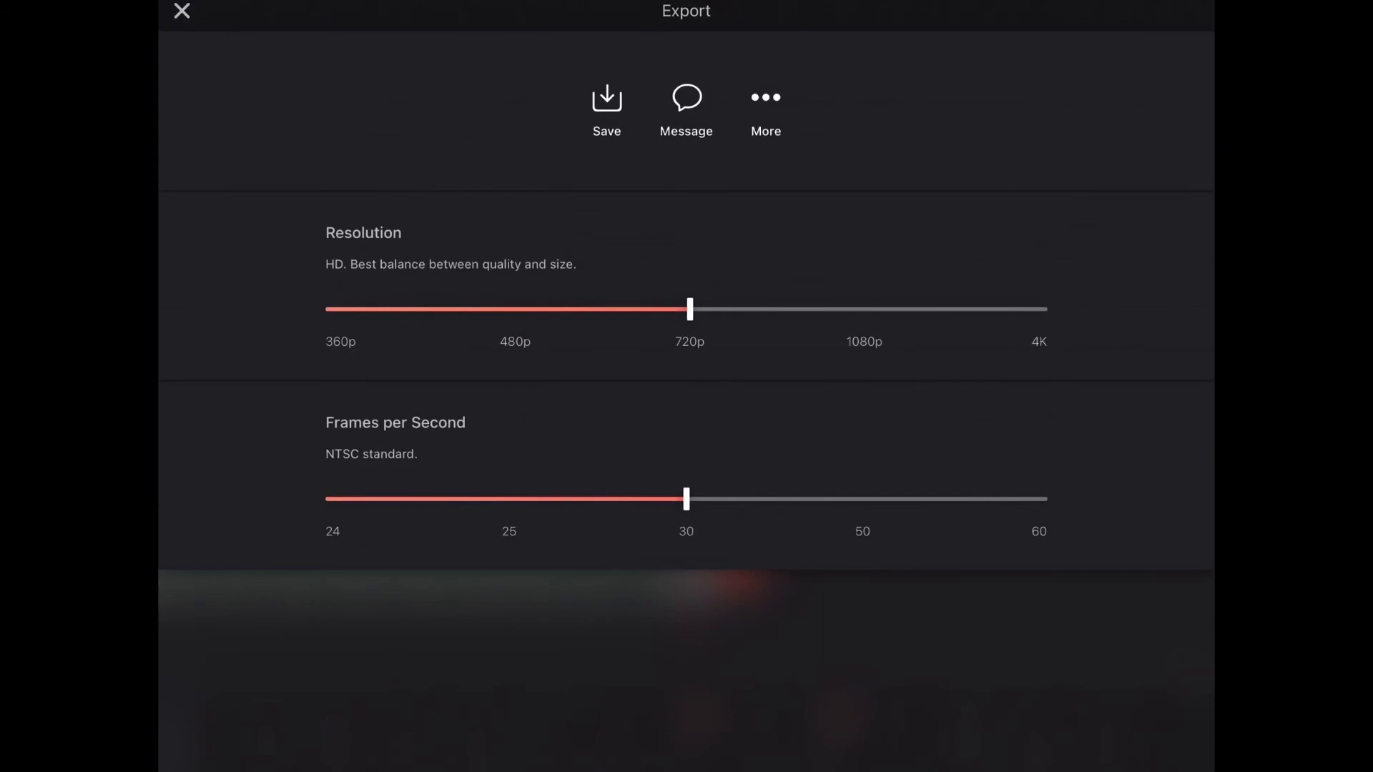
pyautogui.moveTo(689, 309); pyautogui.dragTo(870, 309)
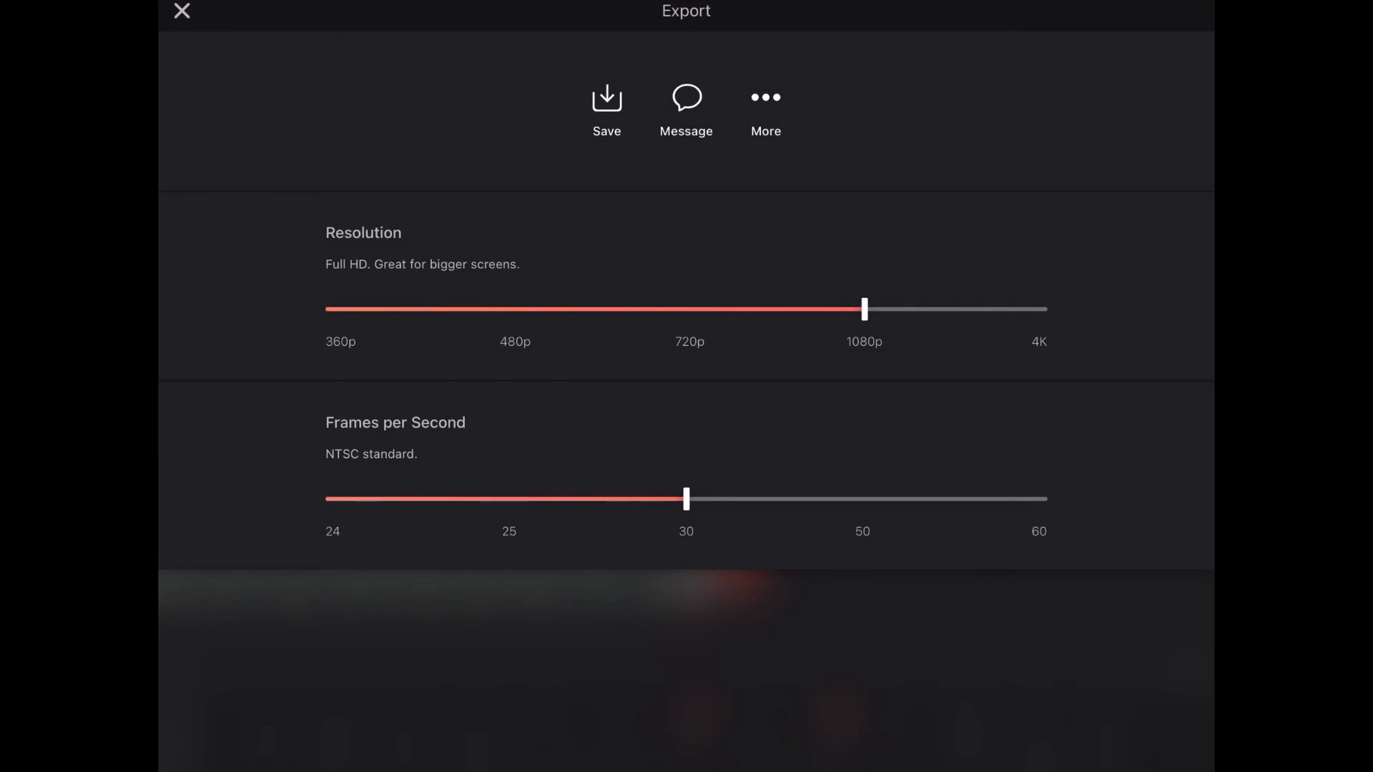
pyautogui.click(606, 98)
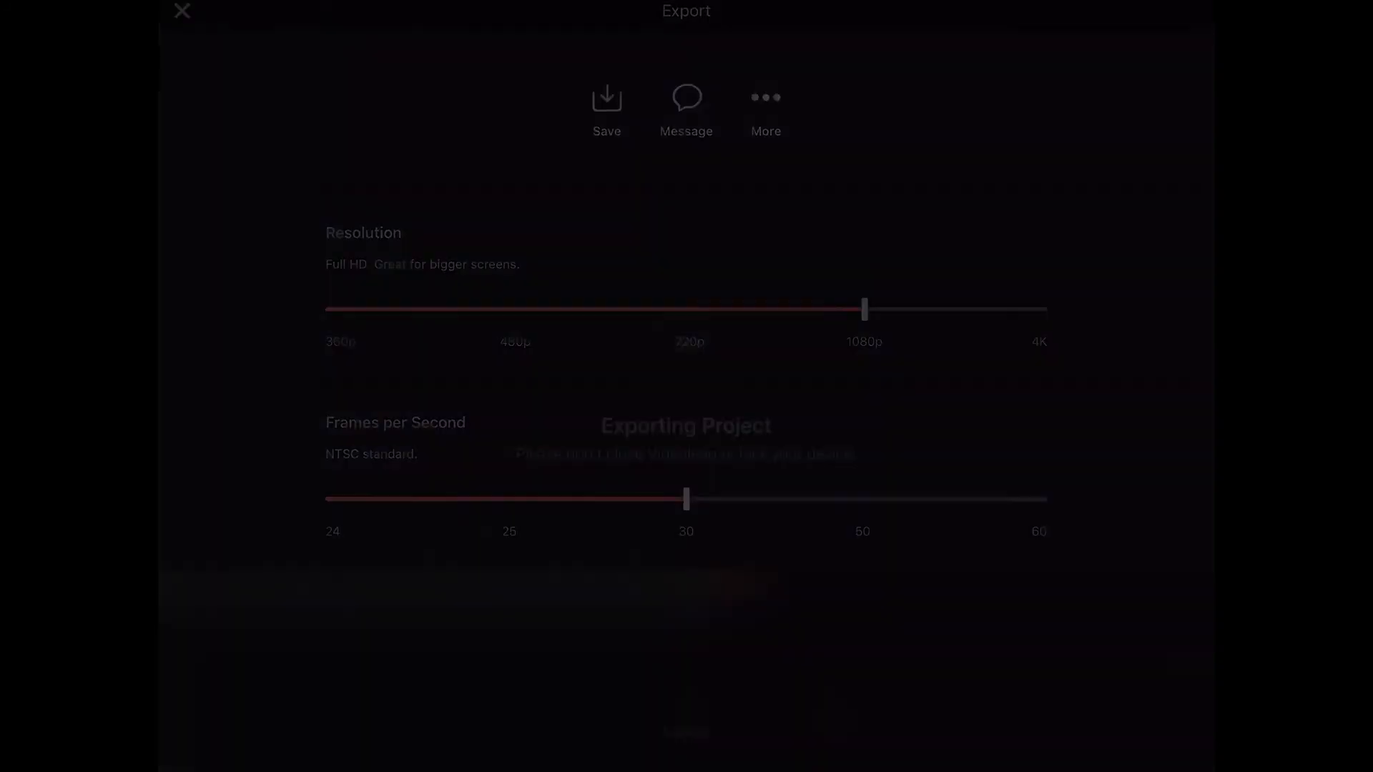